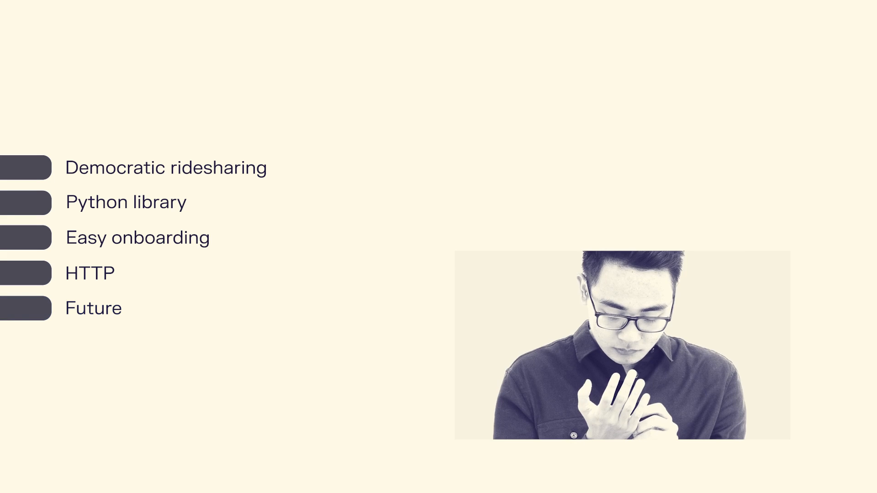
left_click(93, 308)
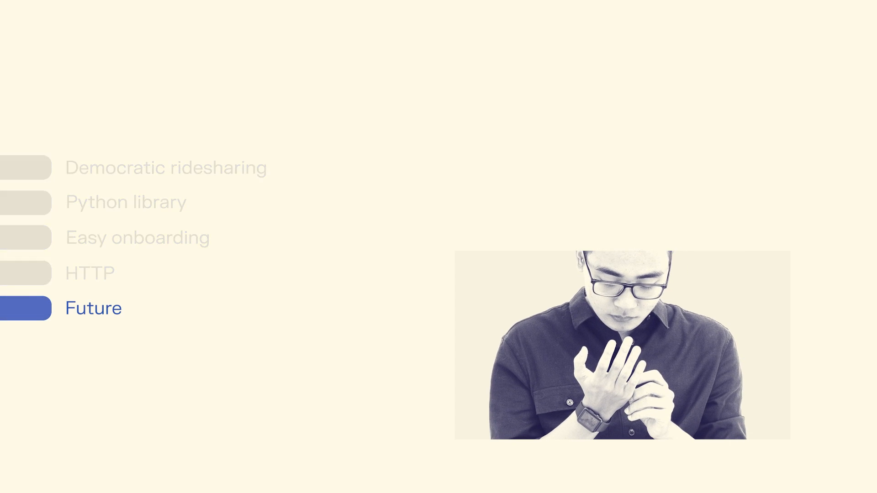